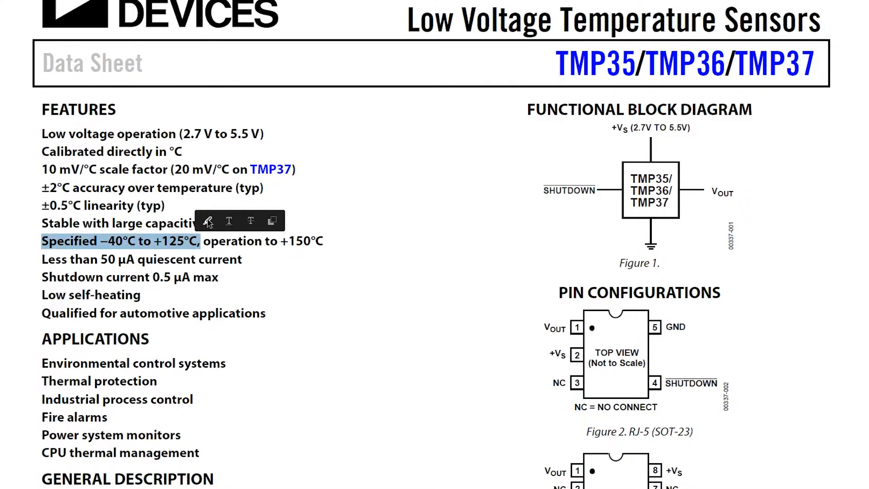
Step: Circle the example temperature reading on the horizontal axis of the voltage–temperature graph
scroll(down, 3)
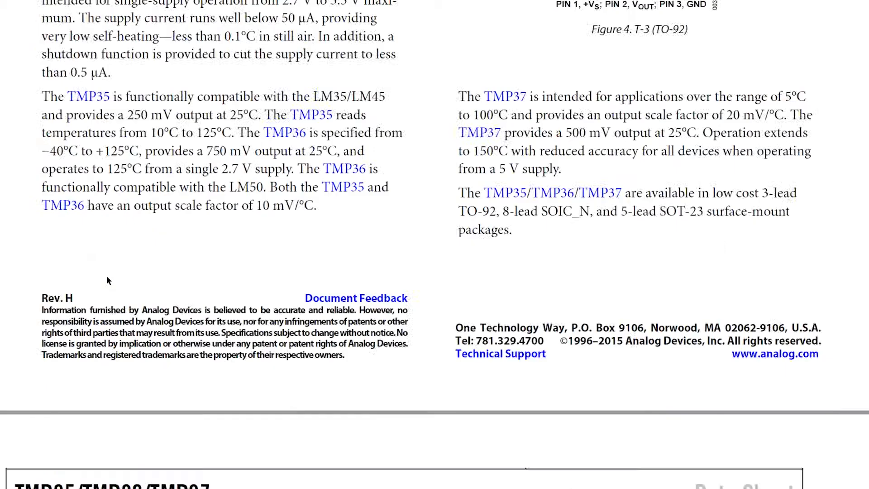
scroll(down, 3)
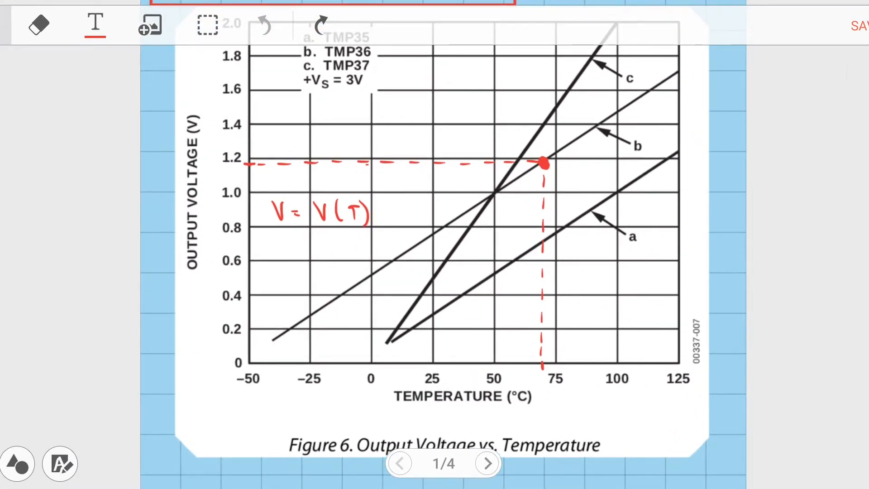
drag(541, 360, 533, 377)
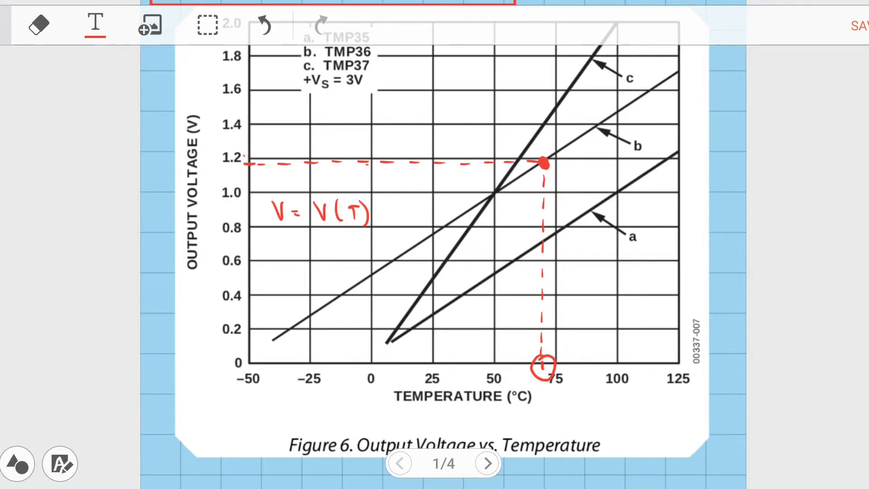
Step: Scroll past the T = v·100 − 50 formula and turn to the linear approximation page 2/4
scroll(down, 3)
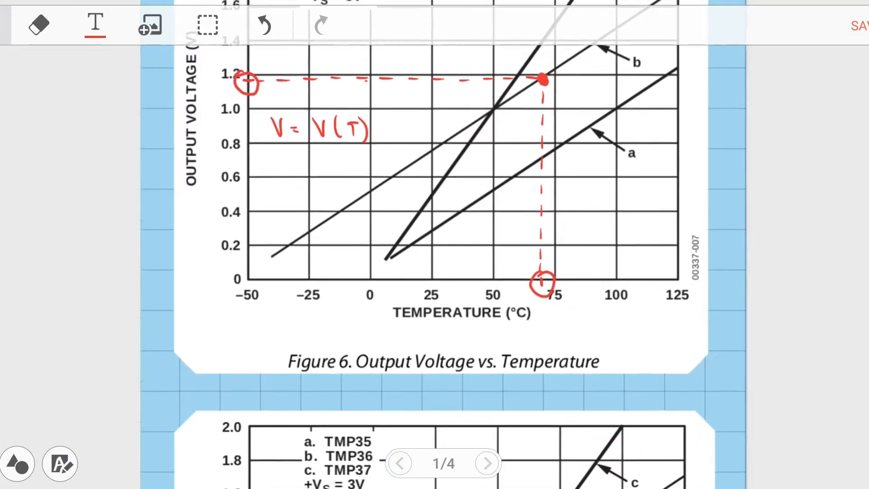
scroll(down, 3)
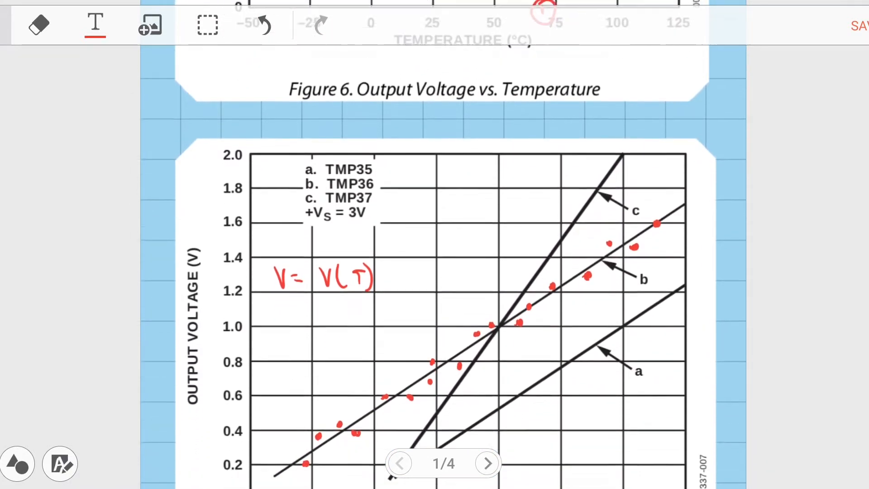
scroll(down, 3)
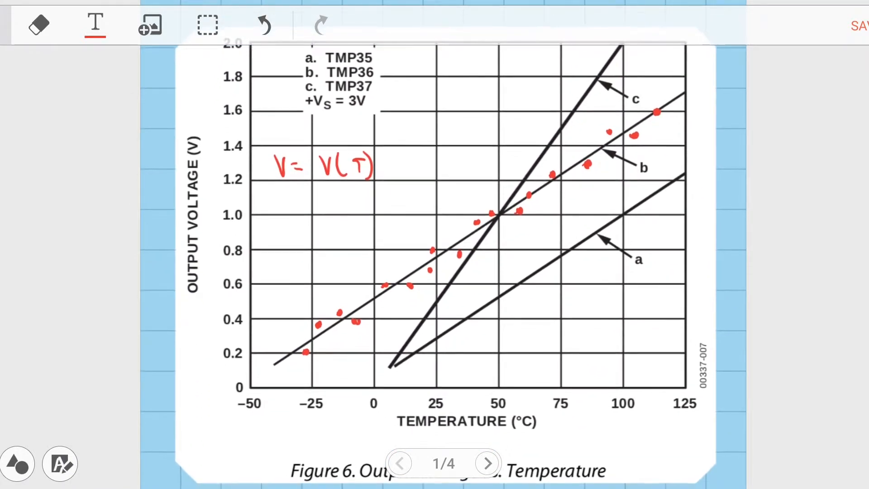
scroll(down, 3)
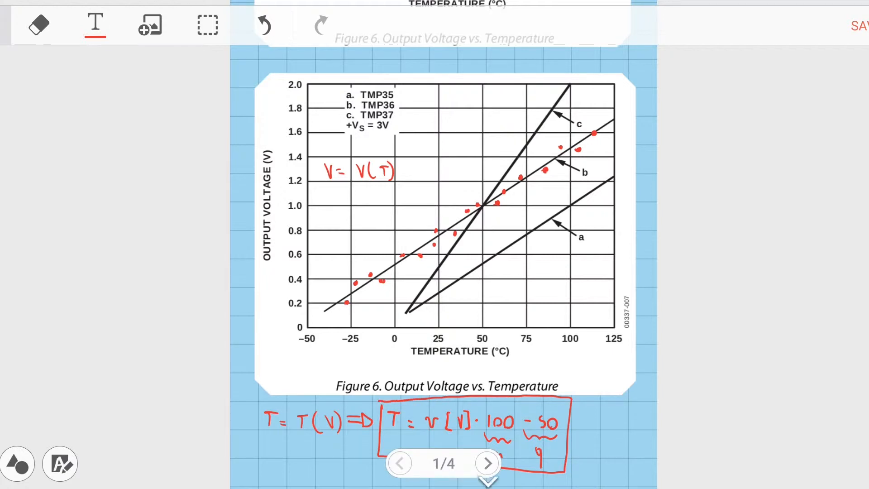
click(489, 475)
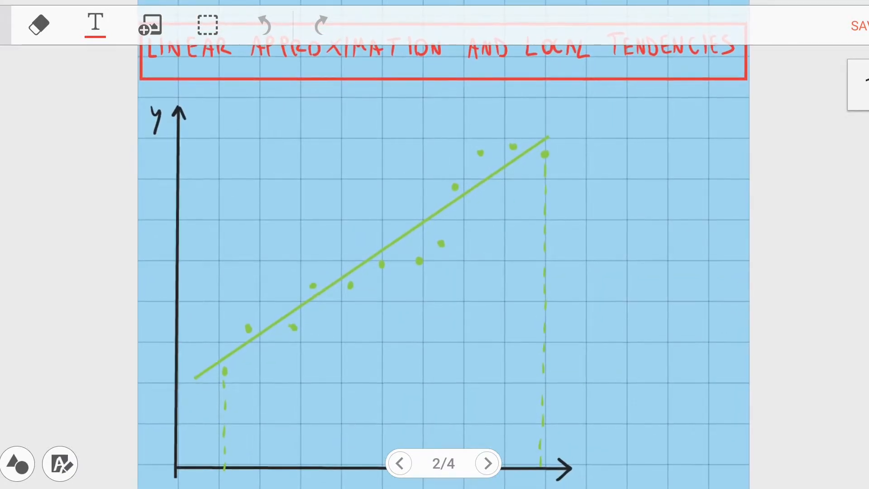
Step: Scroll through the same-dataset error sketch and turn to the data-gathering page 3/4
scroll(down, 3)
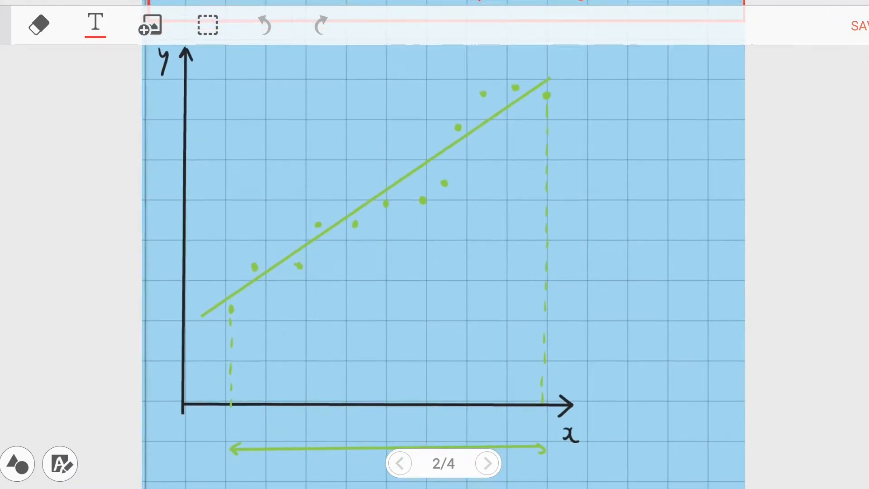
scroll(down, 3)
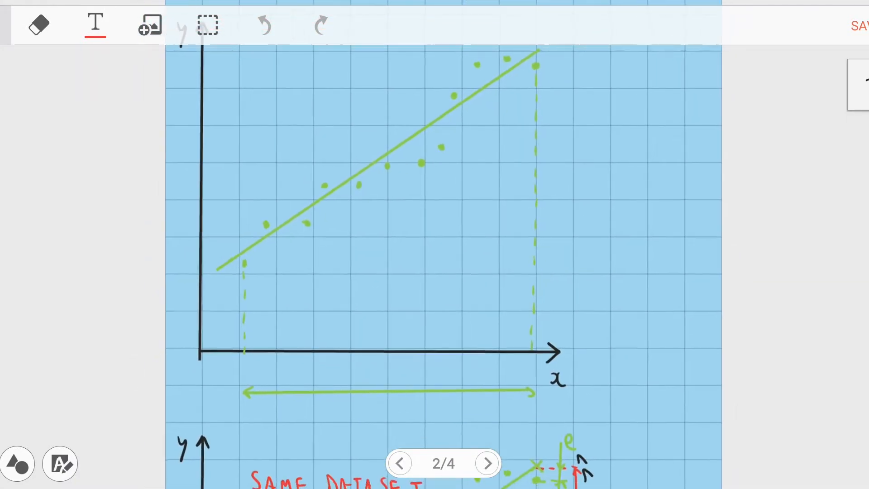
scroll(down, 3)
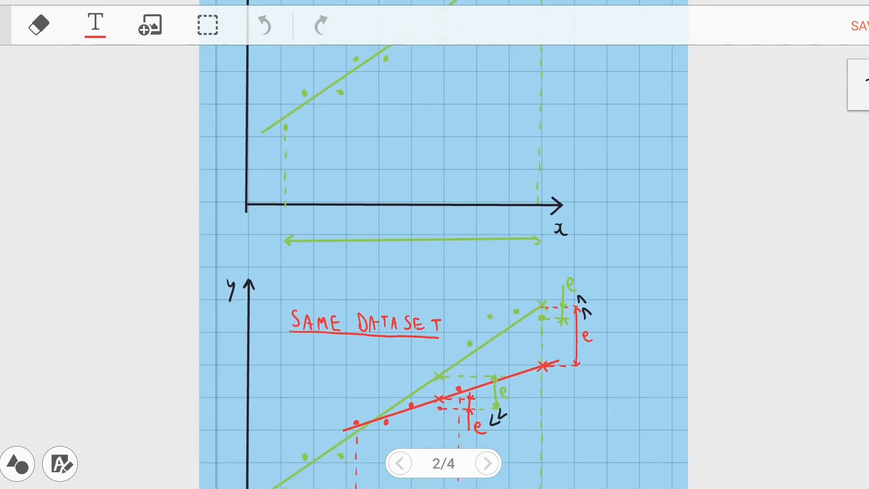
scroll(down, 3)
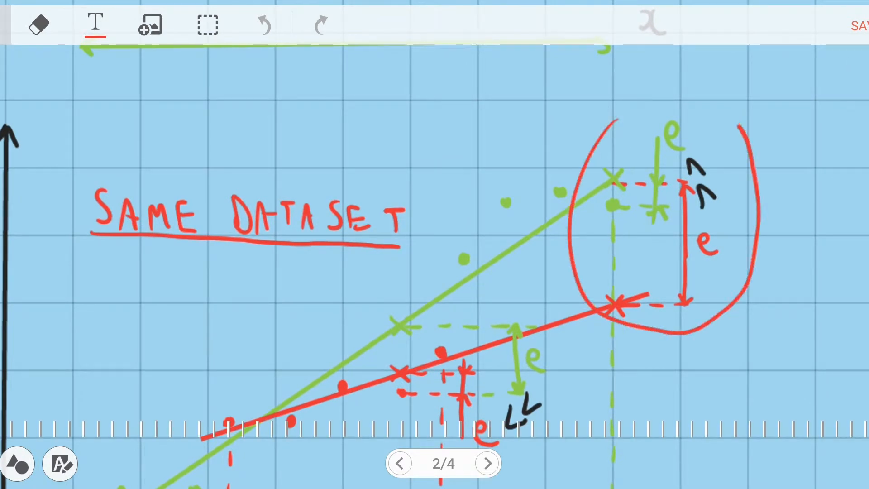
scroll(down, 3)
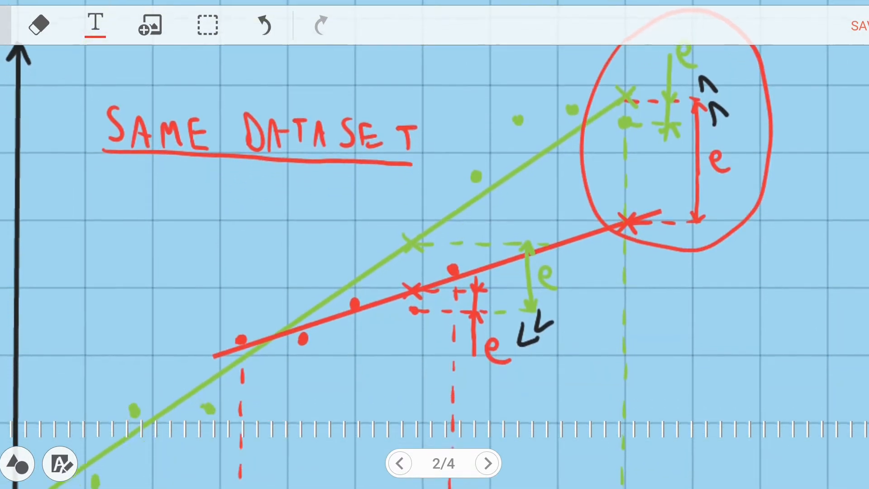
scroll(down, 3)
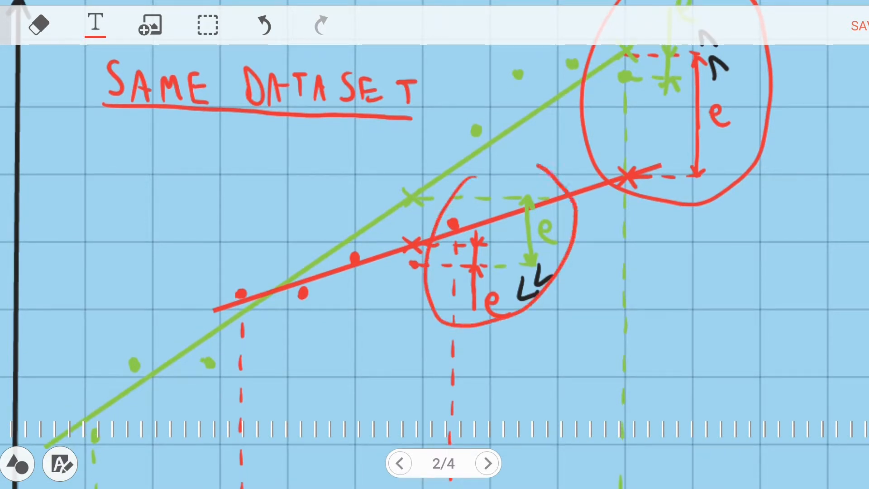
click(487, 463)
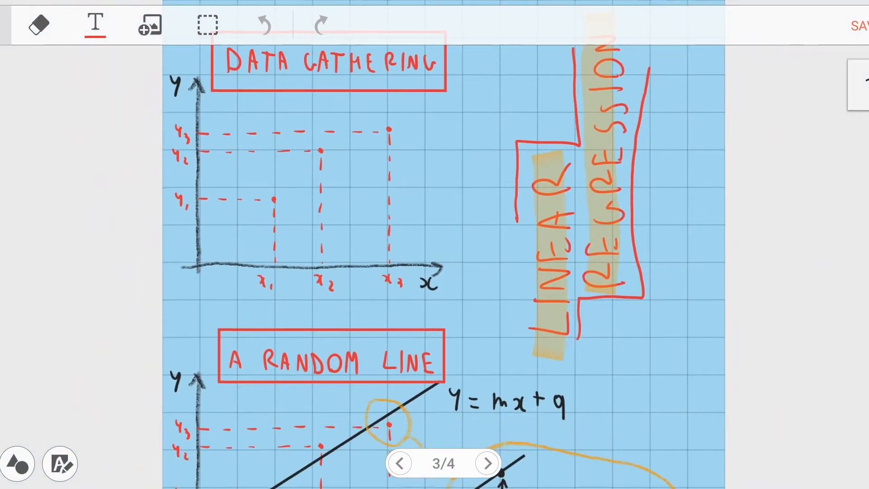
Step: Scroll through the estimator definitions and turn to the last notes page 4/4
scroll(down, 3)
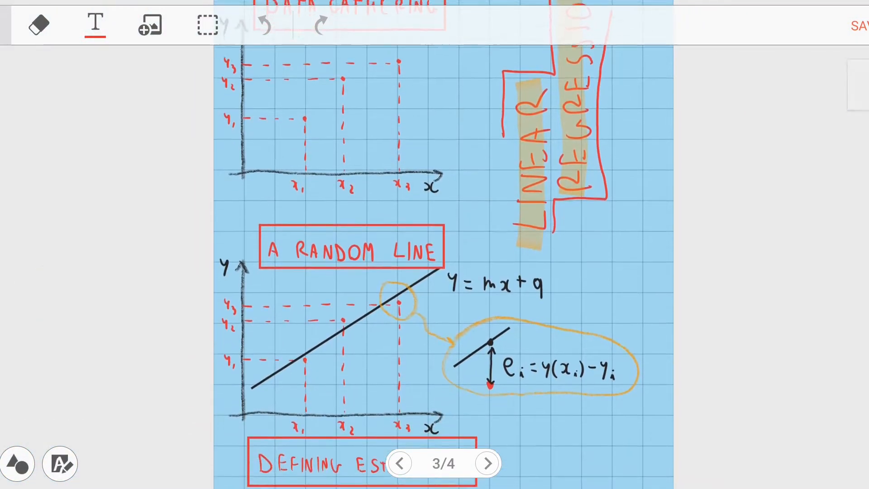
scroll(down, 3)
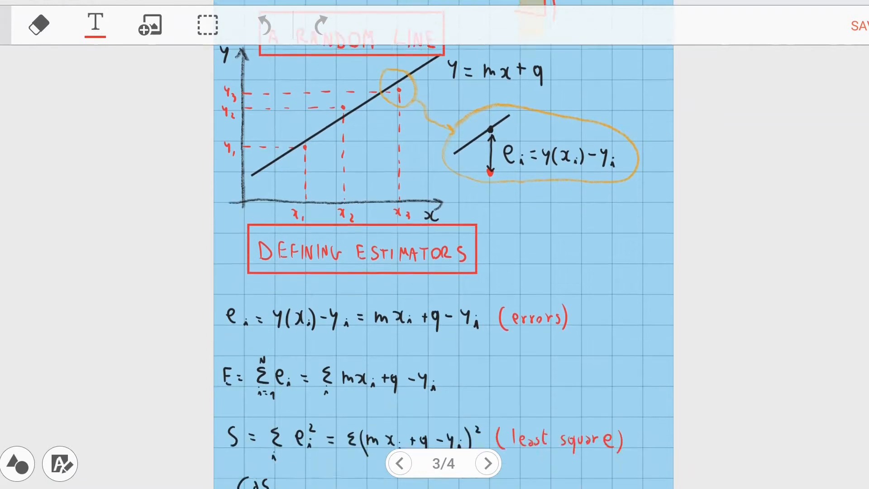
scroll(down, 3)
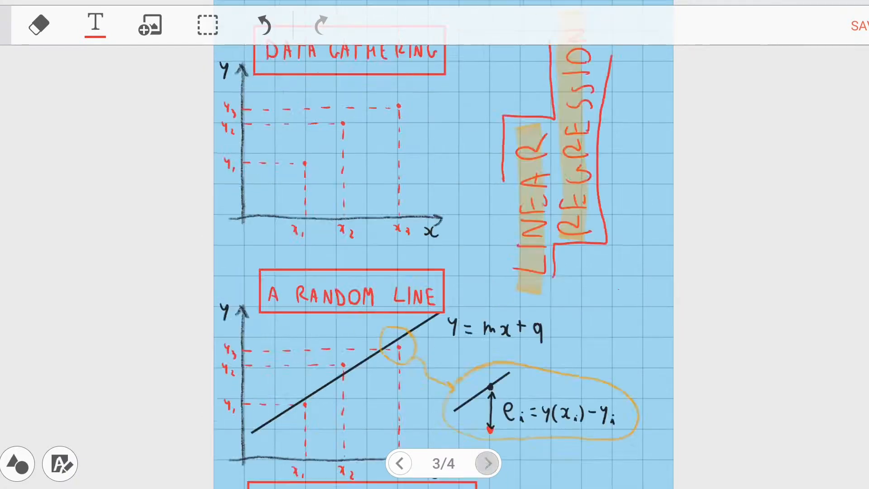
click(486, 475)
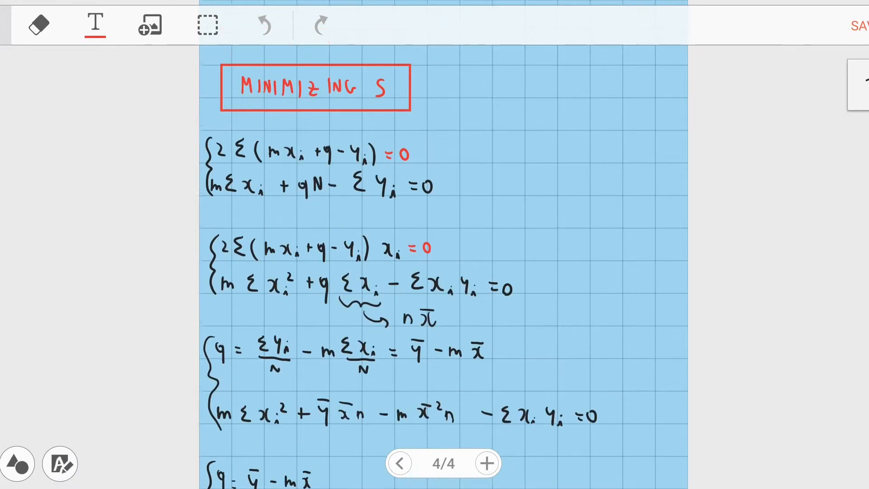
Step: Scroll down the Minimizing S least-squares derivation
scroll(down, 3)
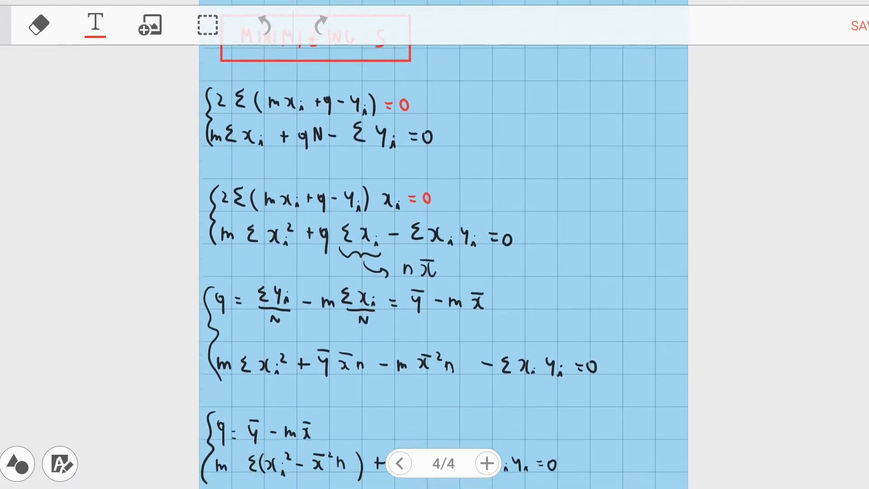
scroll(down, 3)
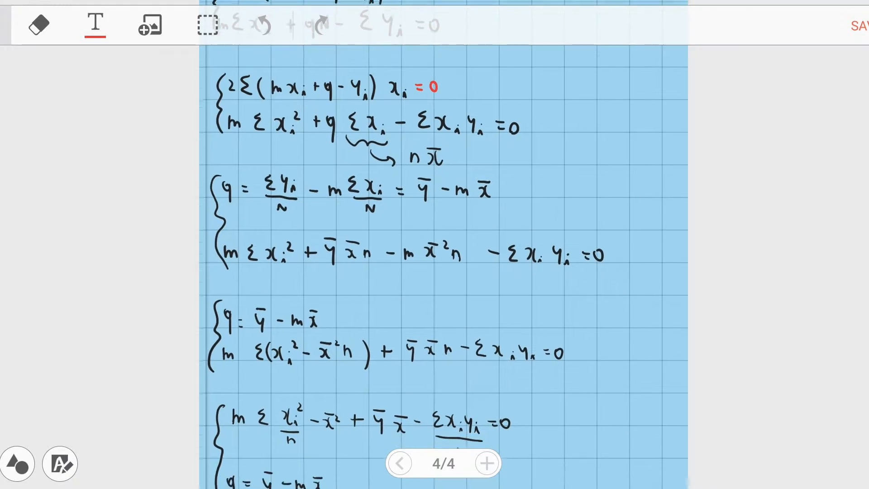
scroll(down, 3)
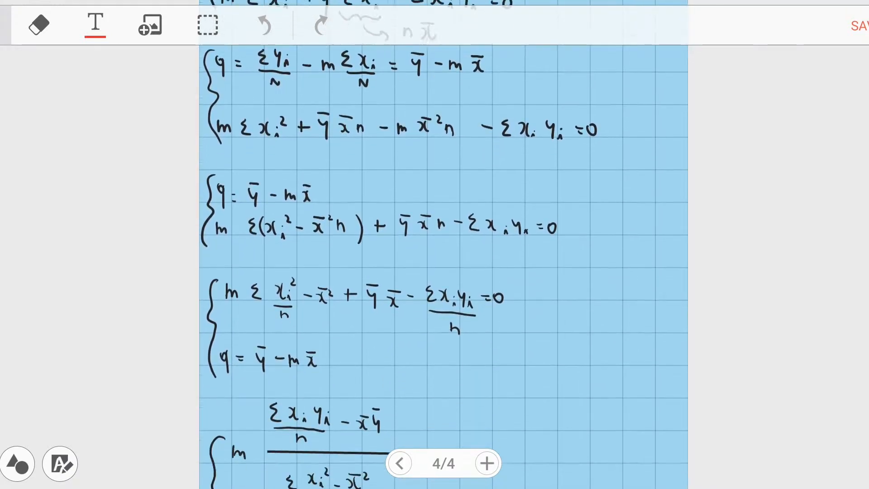
scroll(down, 3)
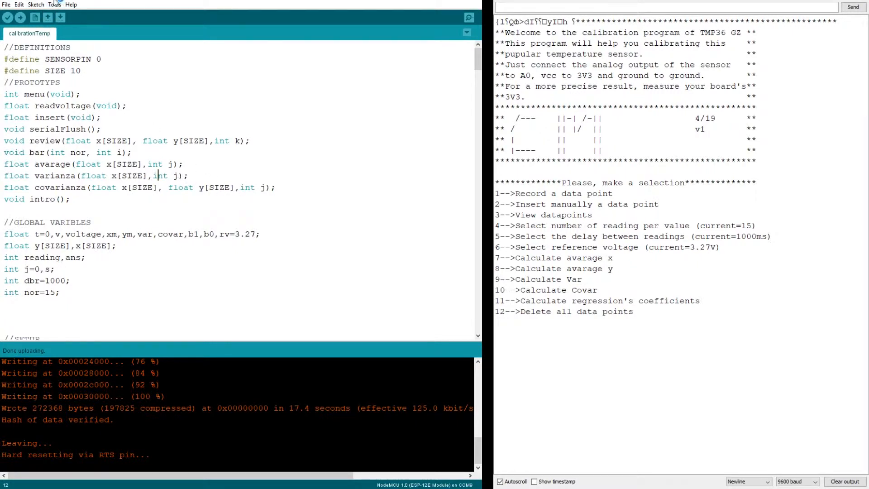
mouse_move(161, 150)
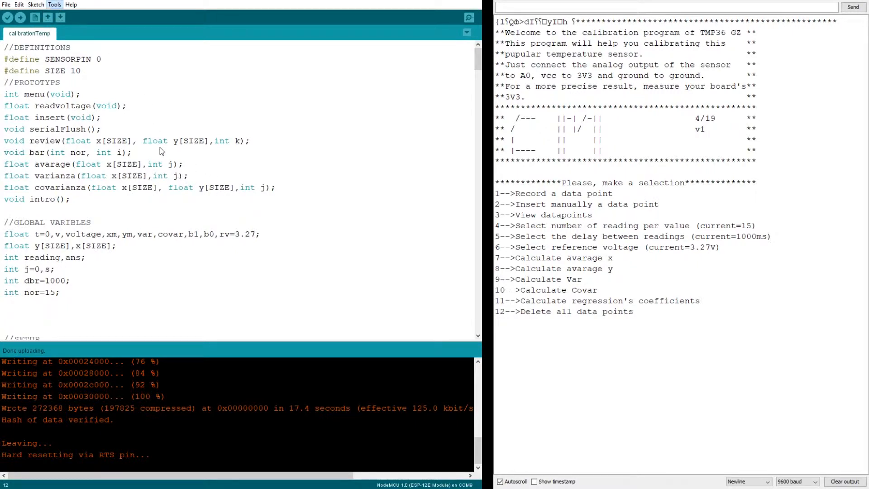
mouse_move(177, 144)
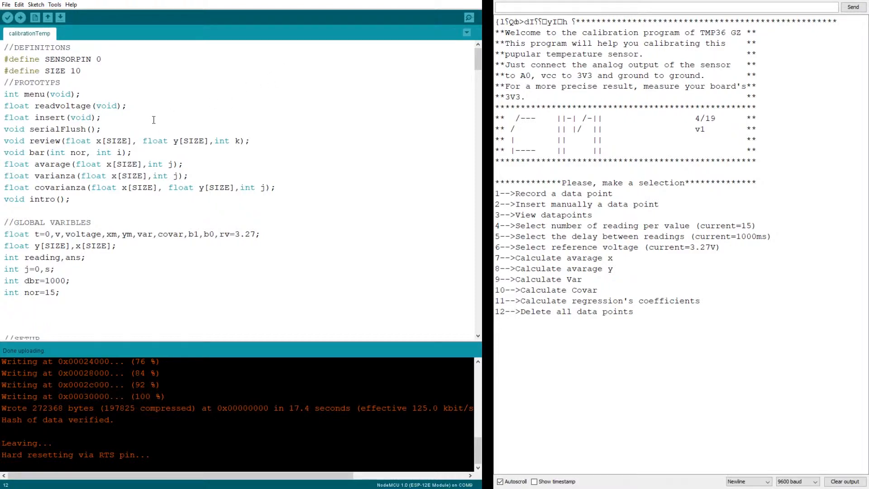
mouse_move(152, 124)
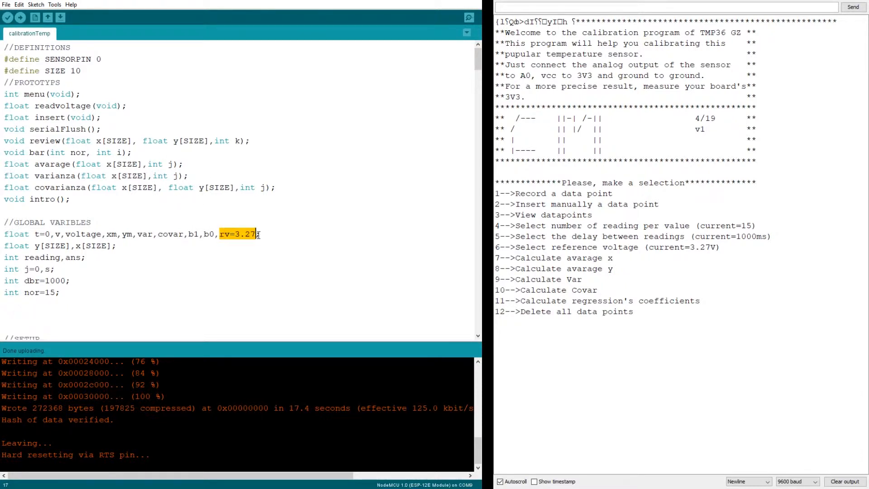
scroll(down, 3)
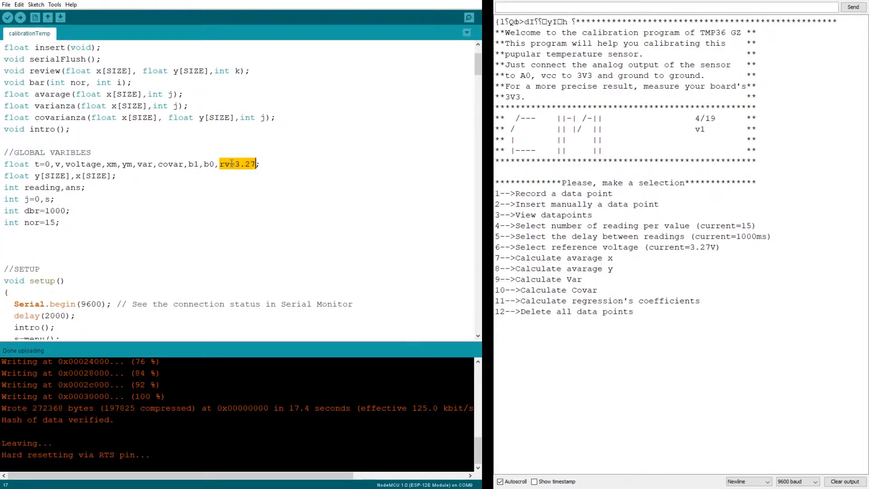
click(230, 164)
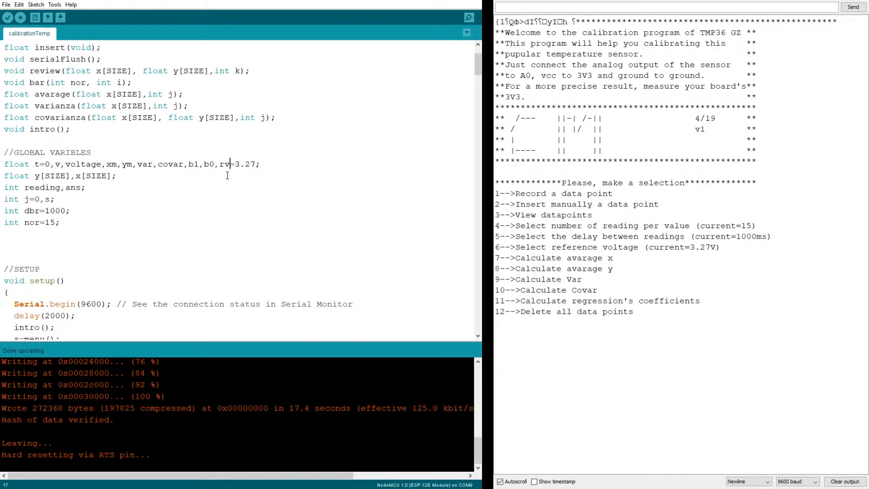
mouse_move(631, 172)
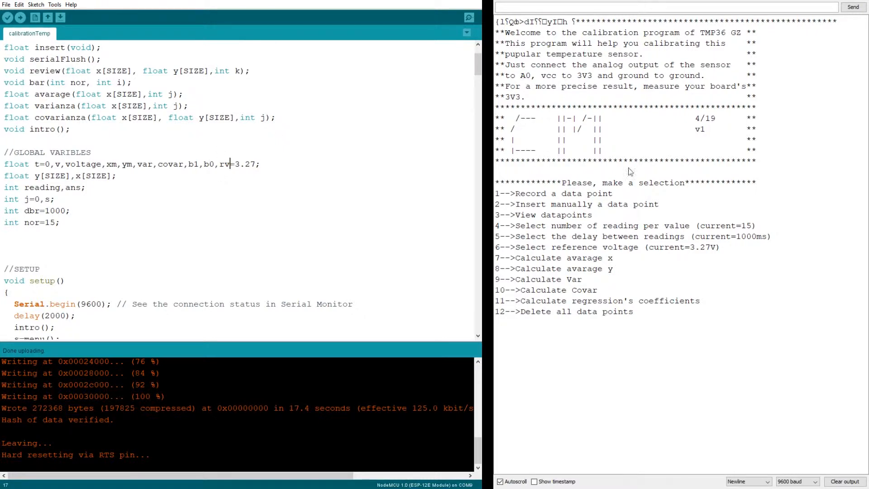
mouse_move(665, 195)
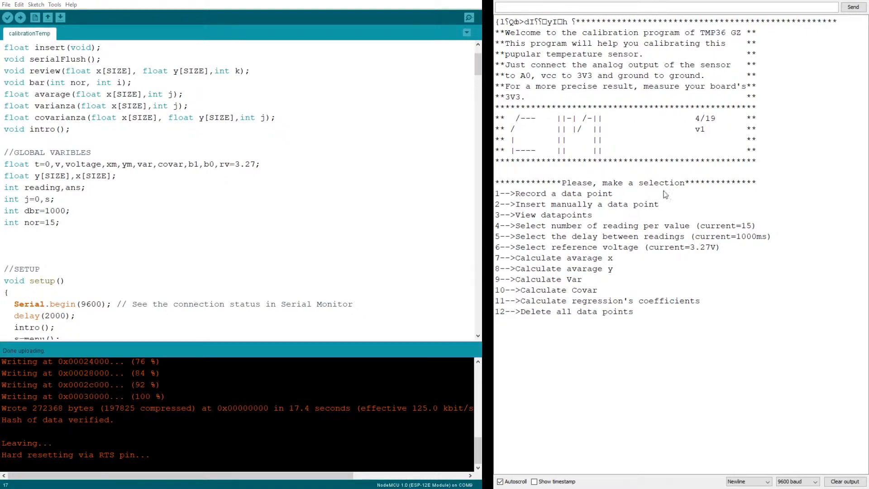
mouse_move(615, 210)
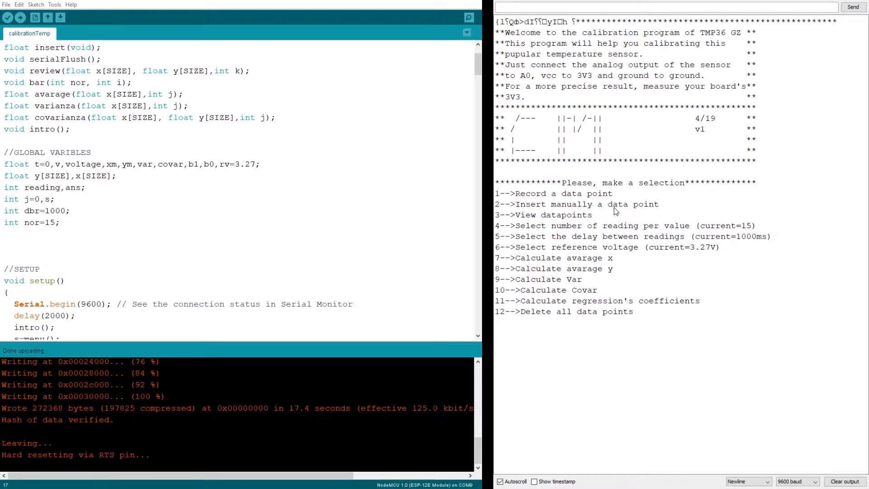
mouse_move(692, 248)
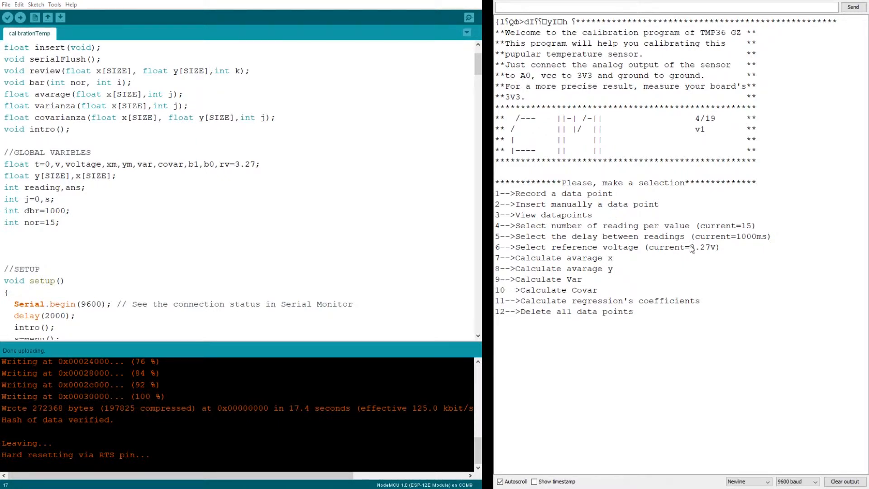
drag(674, 247, 716, 247)
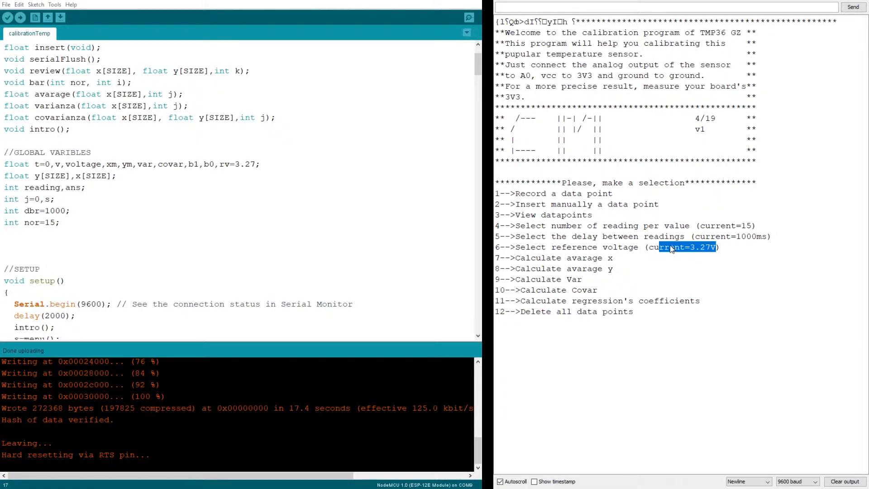
click(655, 247)
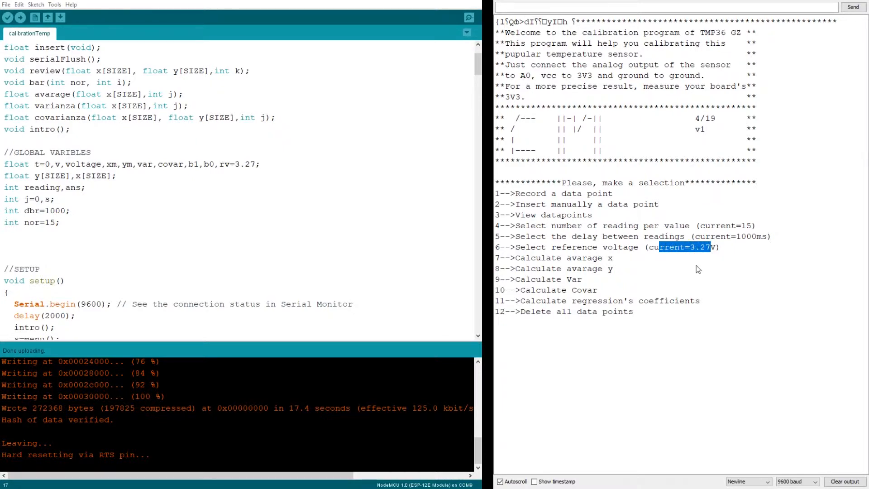
mouse_move(695, 269)
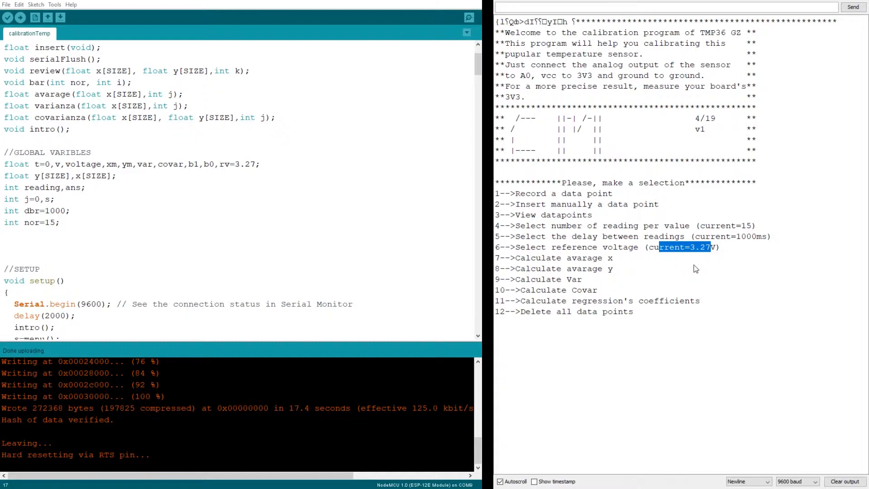
mouse_move(560, 229)
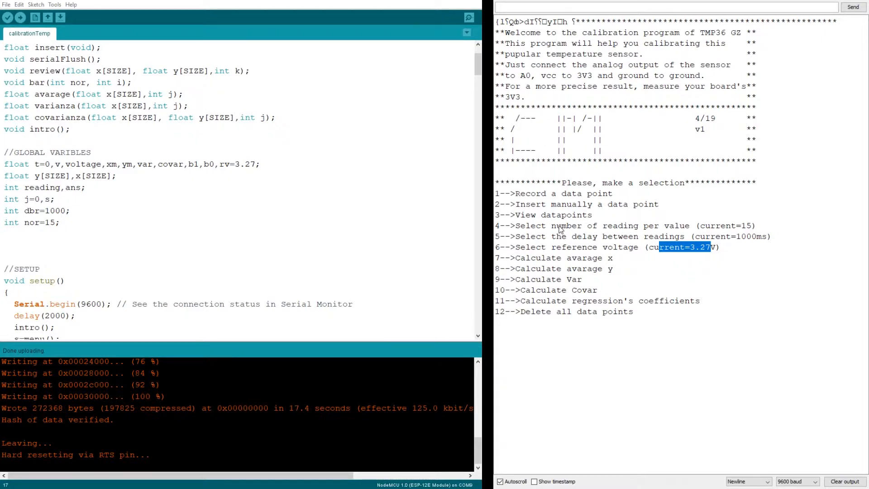
drag(561, 226, 685, 236)
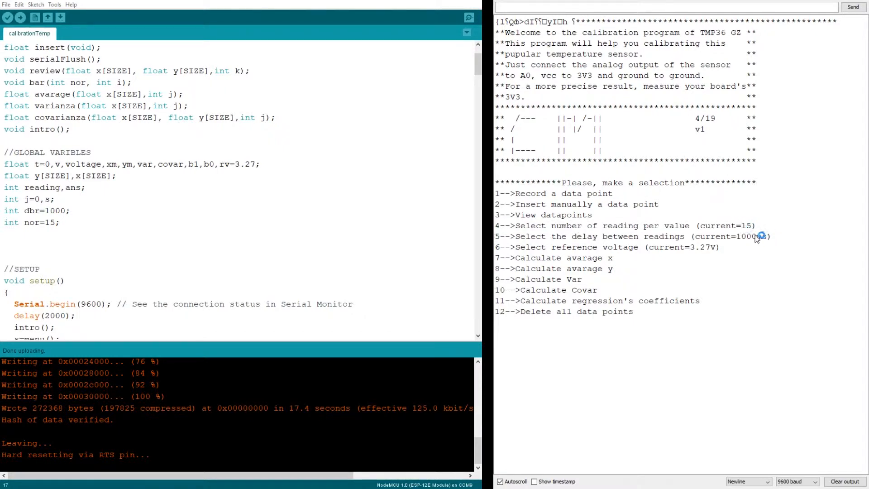
double_click(751, 236)
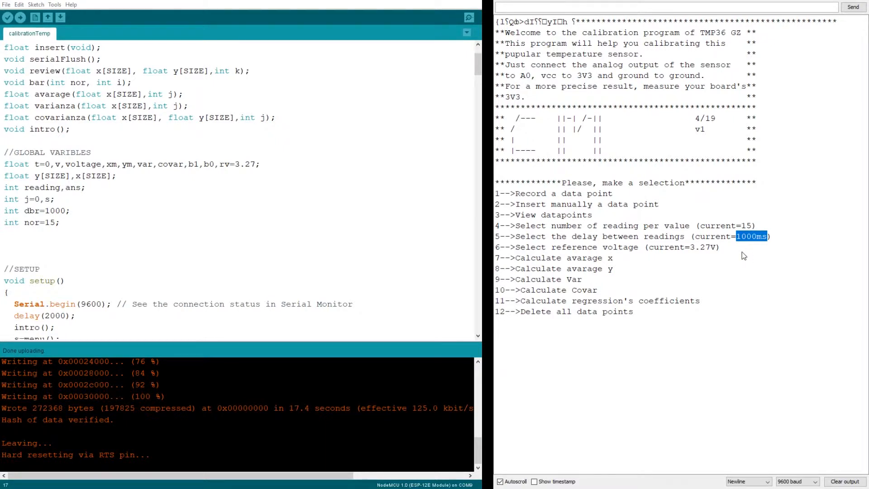
mouse_move(710, 238)
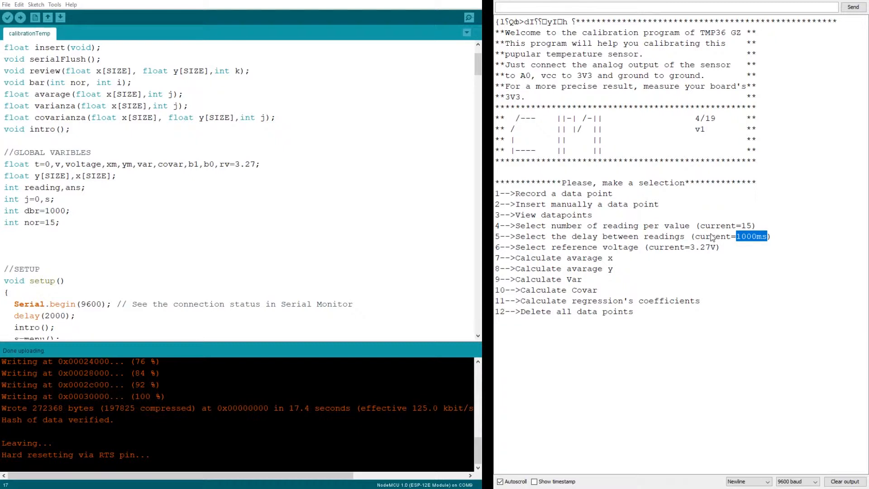
mouse_move(572, 193)
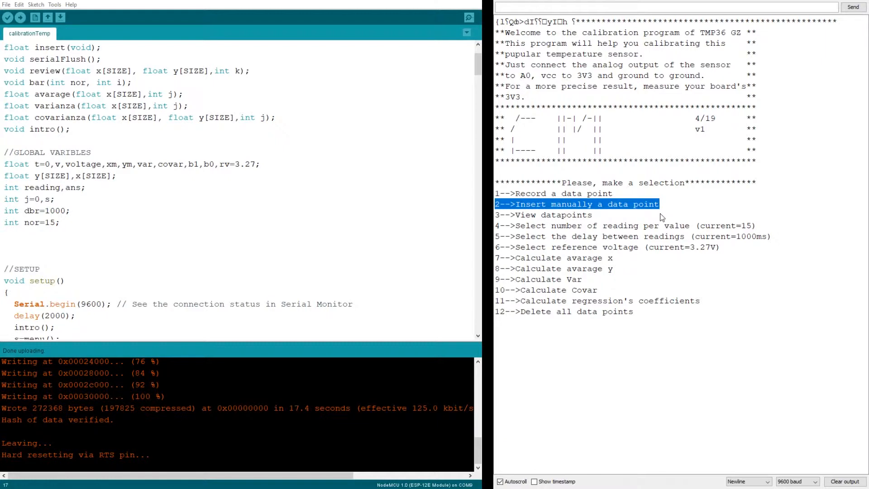
mouse_move(576, 220)
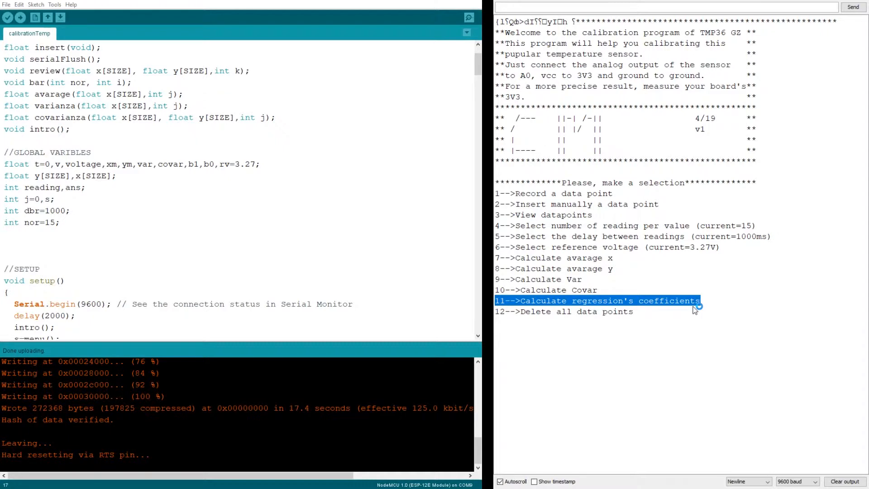
mouse_move(694, 311)
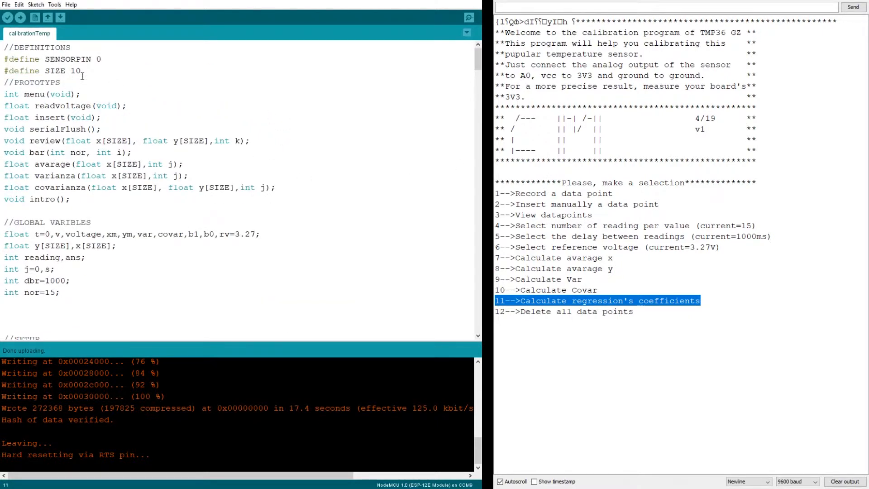
double_click(55, 71)
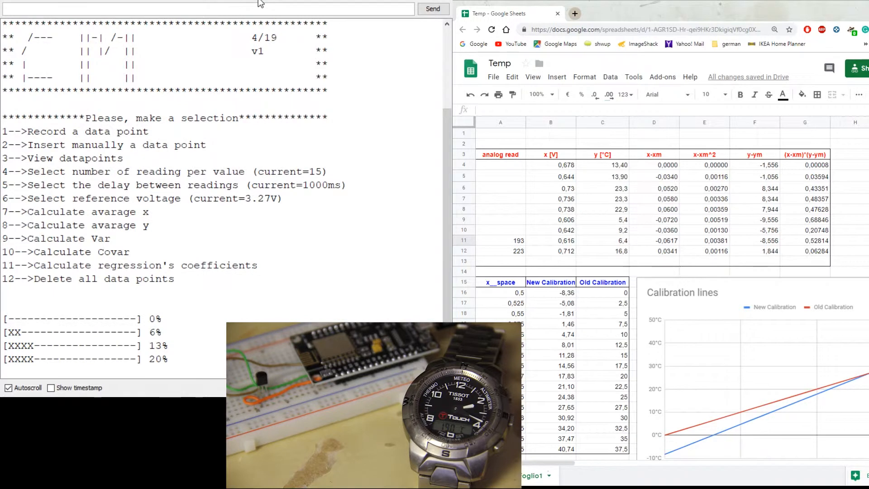
Step: Choose menu option 3 to insert a data point manually and enter 13.4
scroll(down, 3)
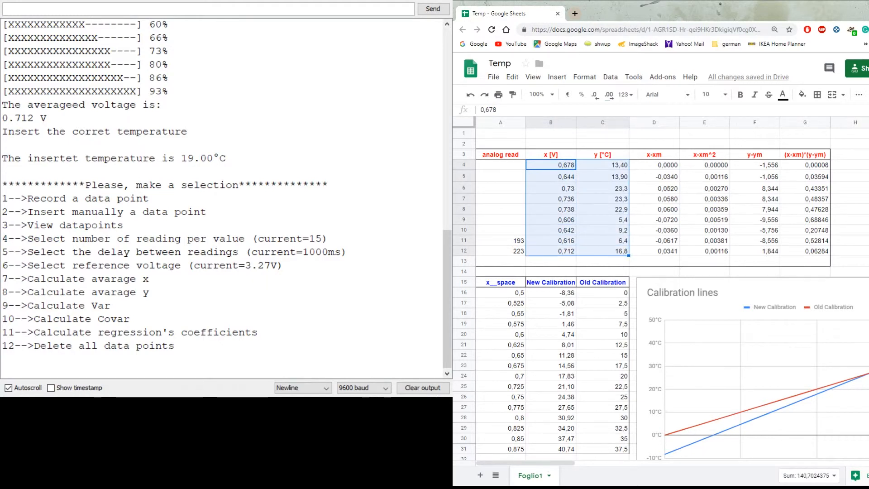
text(3)
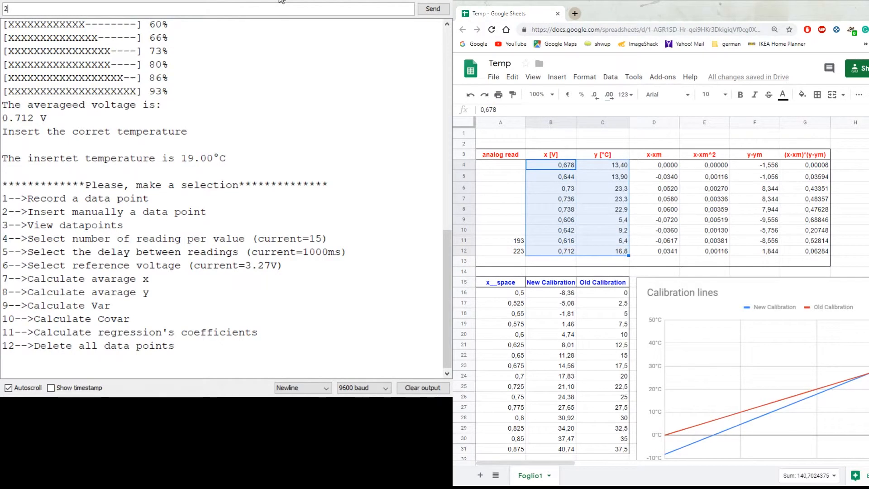
key(Enter)
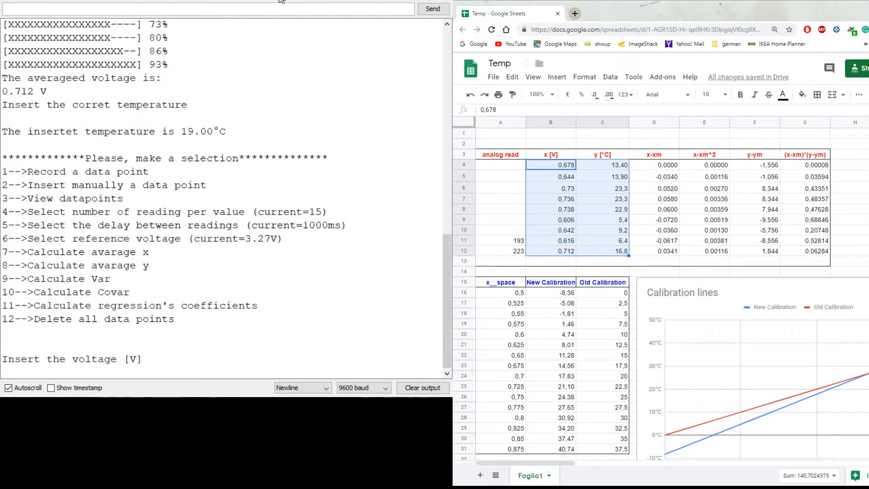
text(13.4)
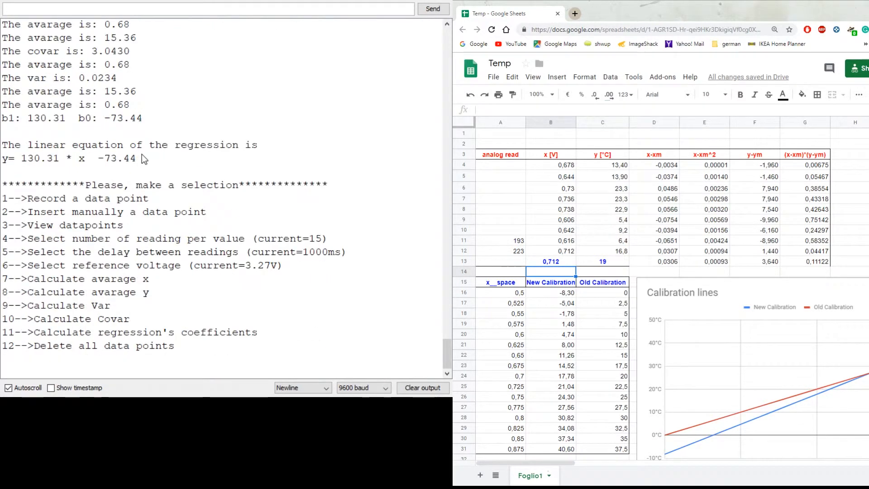
Step: Highlight the serial regression equation and check it against the sheet's b1/b0 and Calibration lines chart
drag(2, 144, 138, 158)
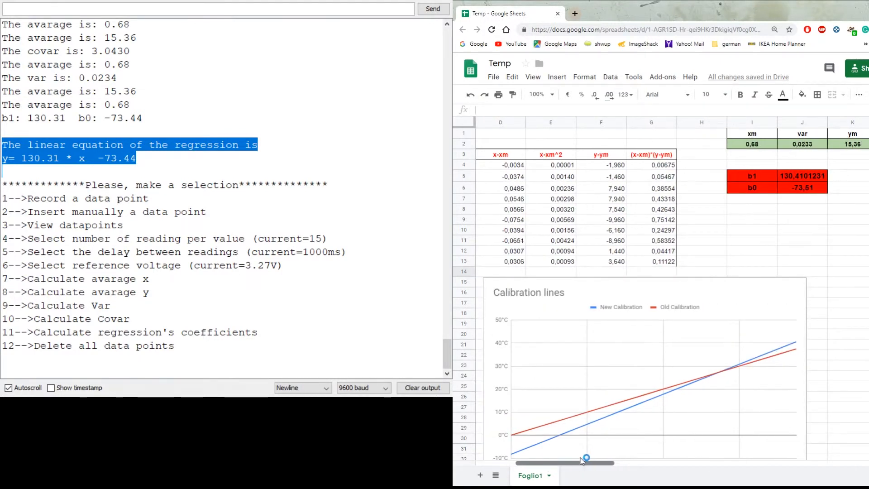
scroll(down, 3)
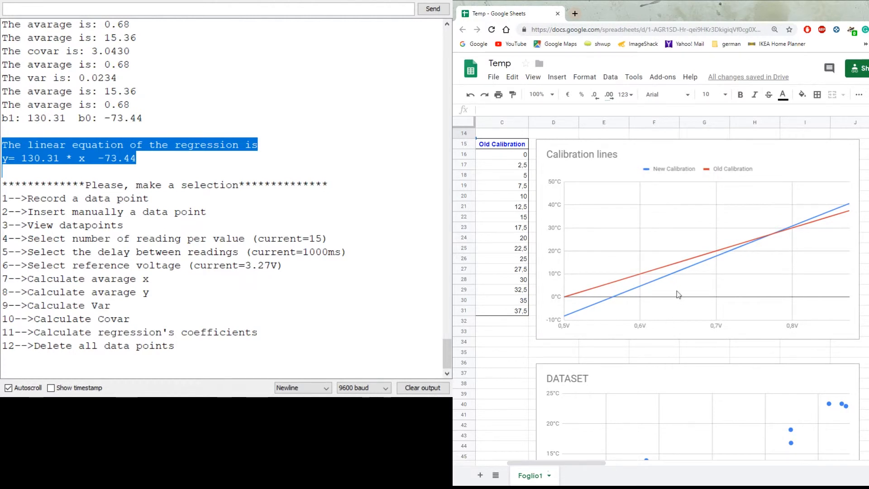
click(678, 294)
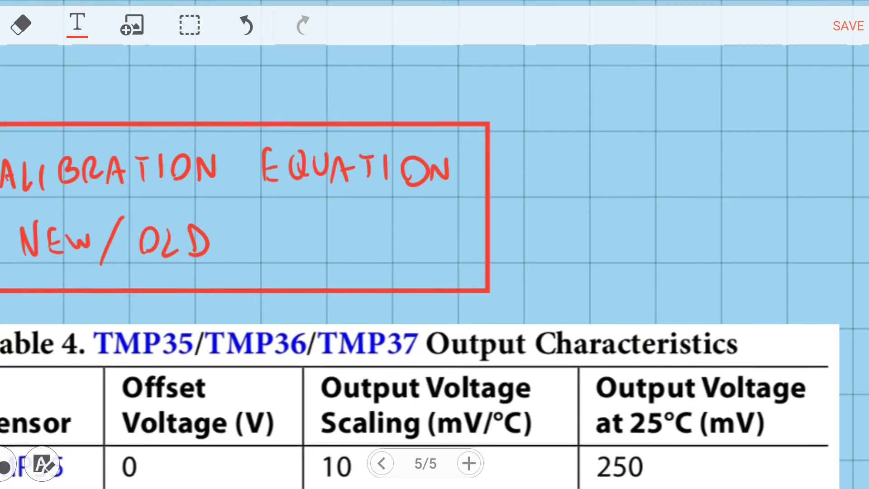
Step: Circle the old coefficients 100 and 50 and the new coefficients 130 and 73
scroll(down, 3)
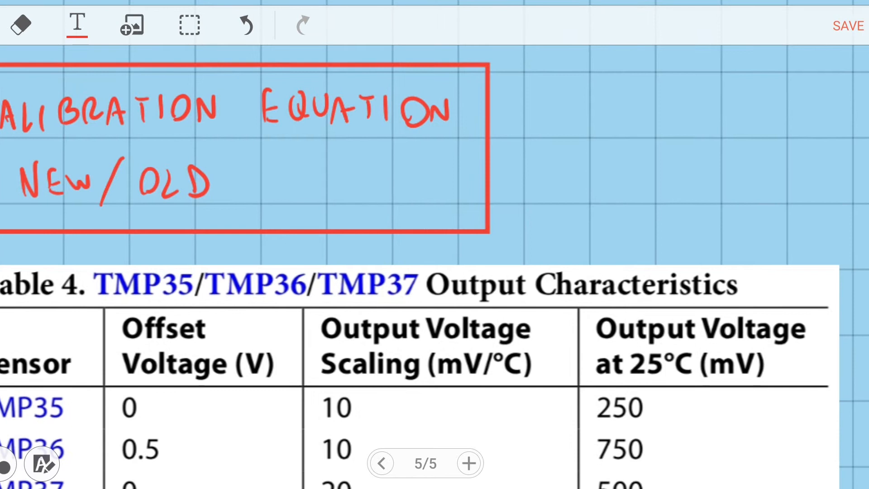
scroll(down, 3)
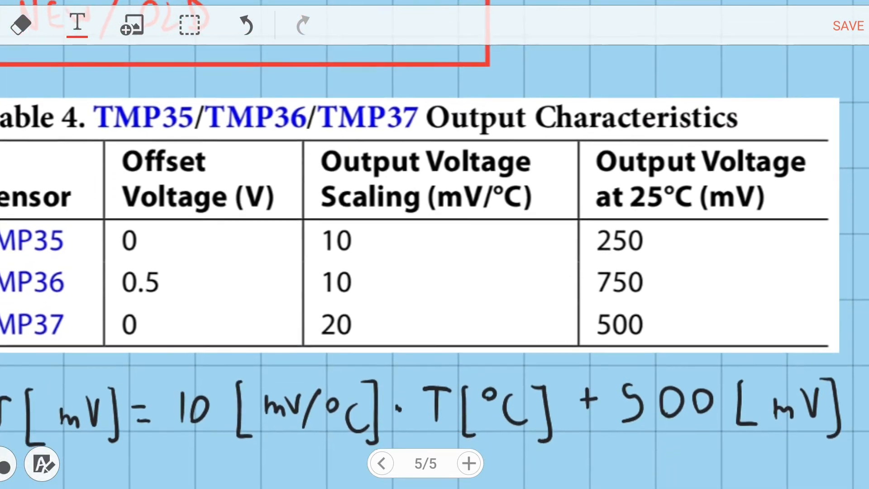
scroll(down, 3)
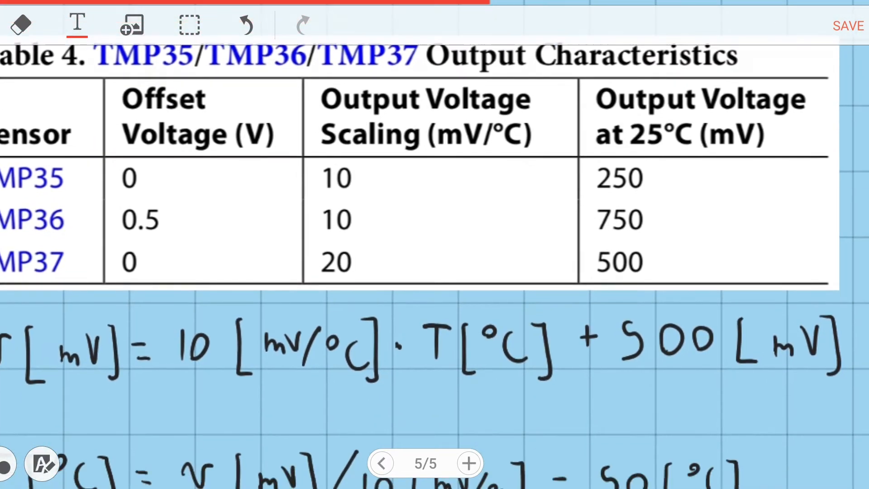
scroll(down, 3)
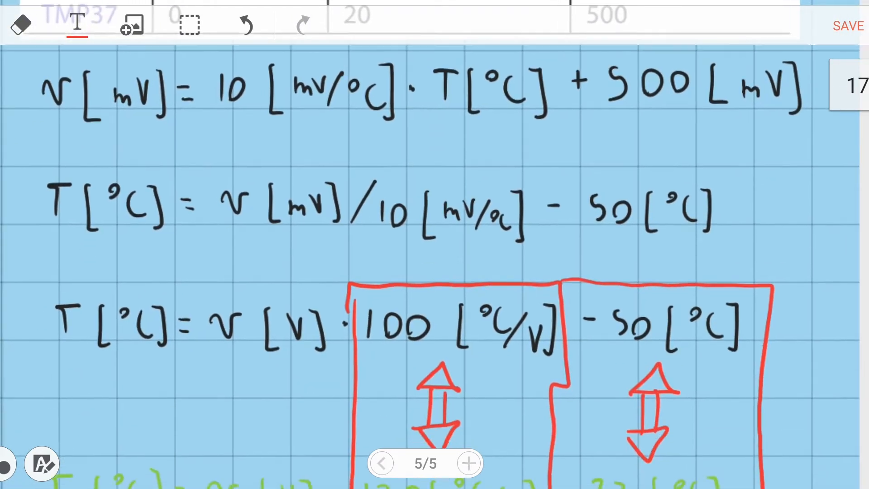
scroll(down, 3)
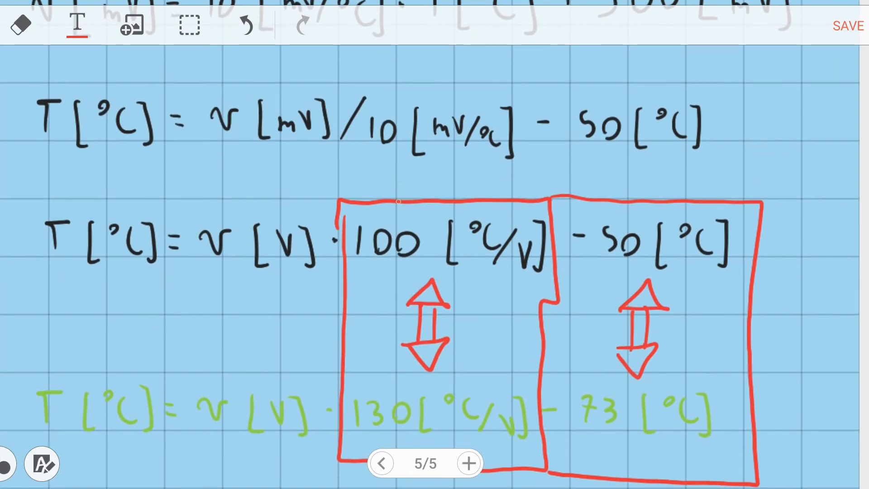
drag(355, 216, 421, 266)
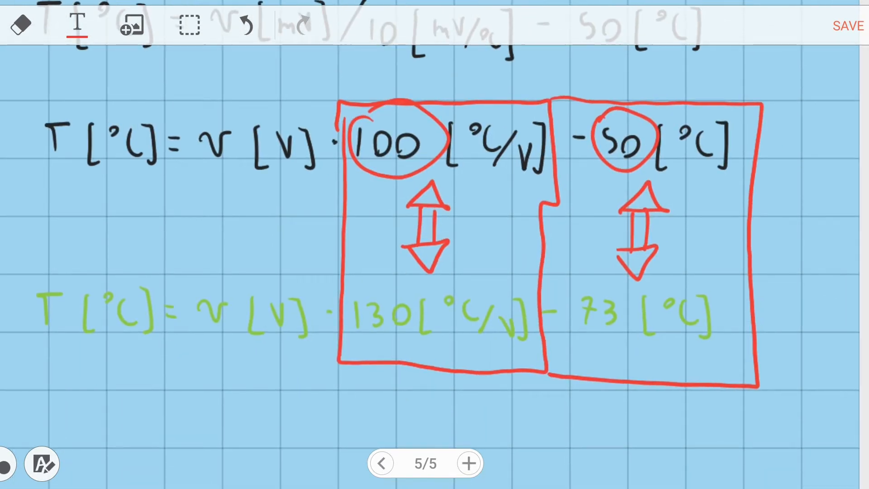
drag(361, 288, 388, 344)
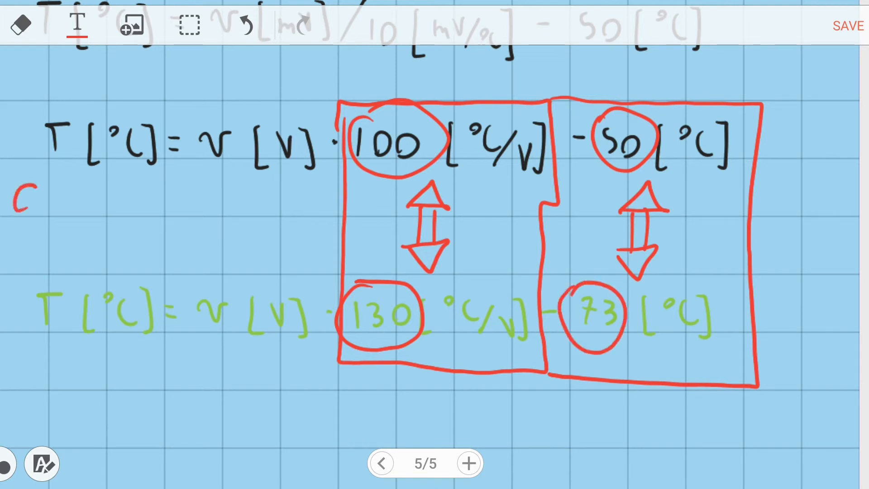
Step: Write OLD and draw an arrow pointing to the upper datasheet equation
text(OLD)
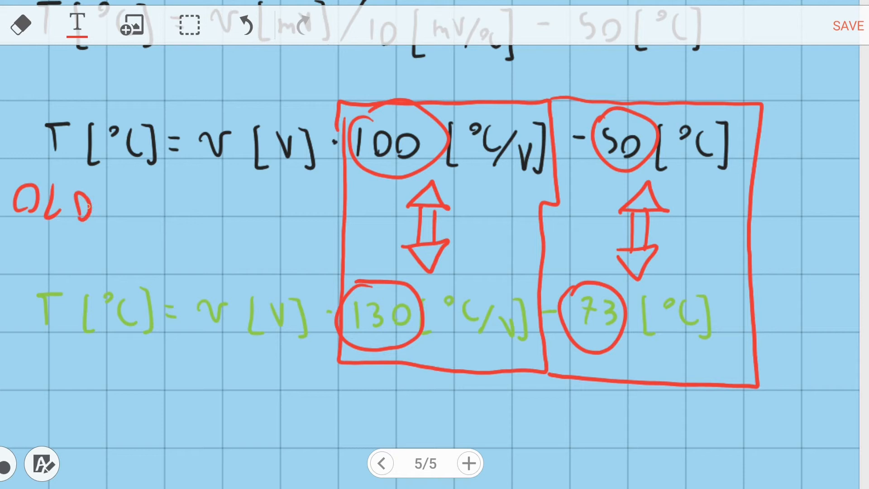
drag(114, 216, 122, 183)
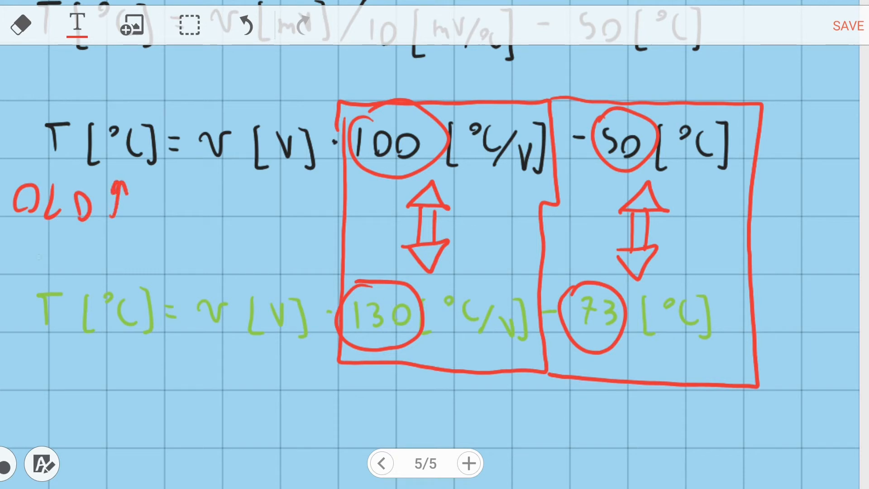